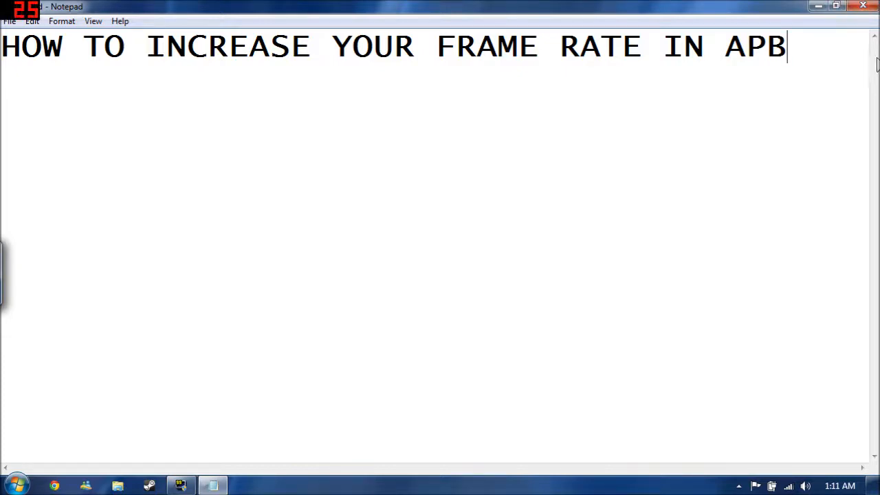
Select the frame-rate title, adjust its font, then discard the note without saving
key(ctrl+a)
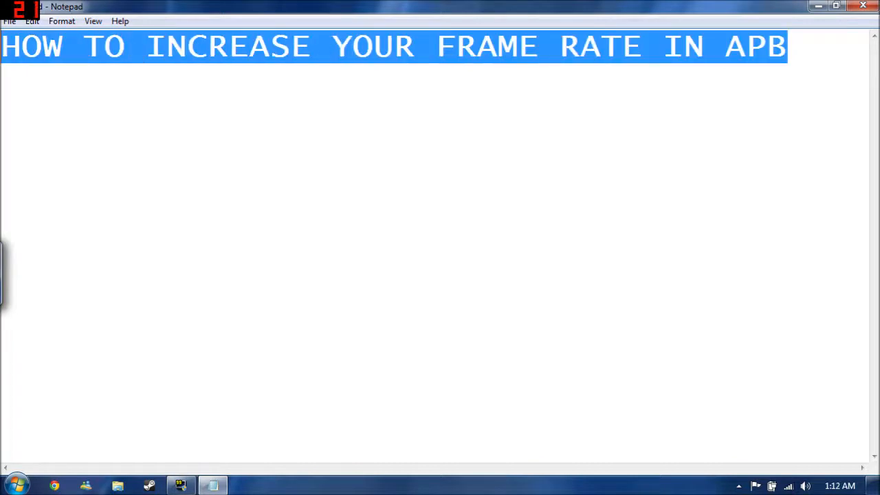
click(60, 20)
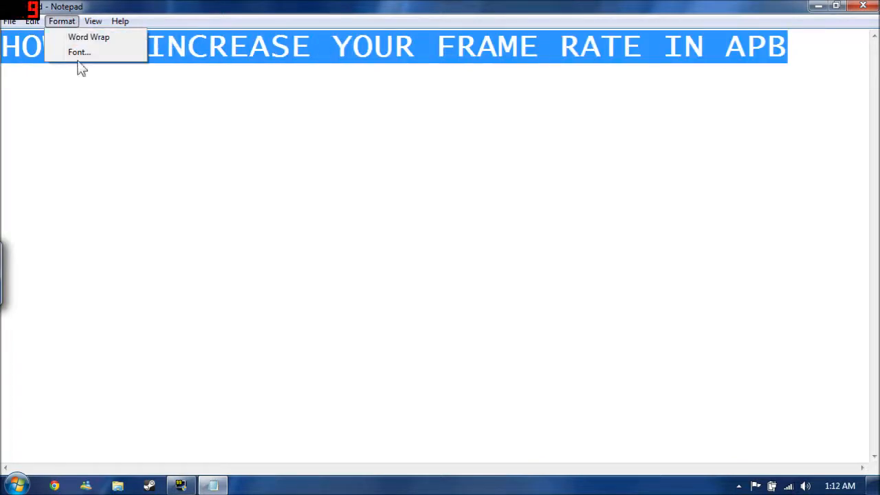
click(80, 52)
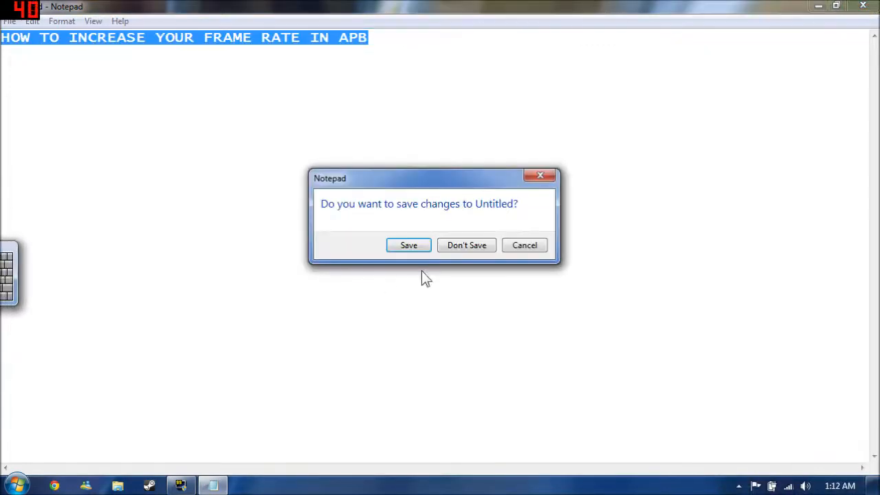
click(466, 245)
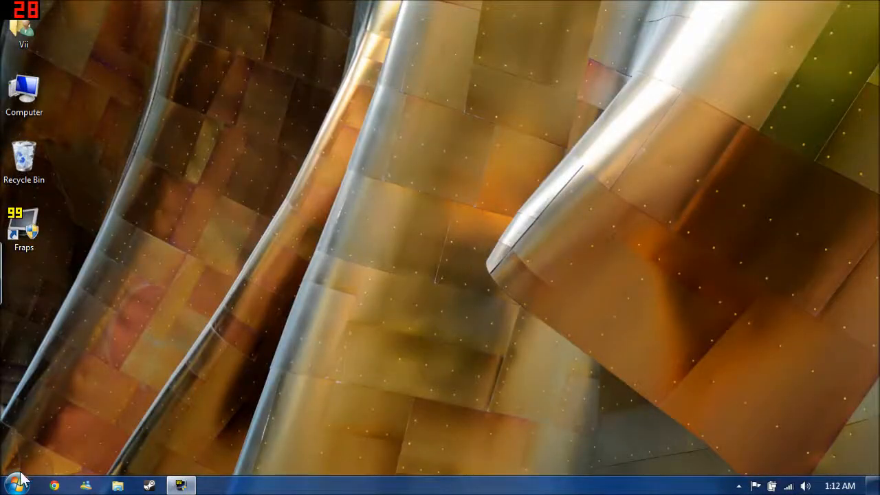
Search Start for 'apb' and open APB Reloaded's file location, reaching the Config folder
click(15, 484)
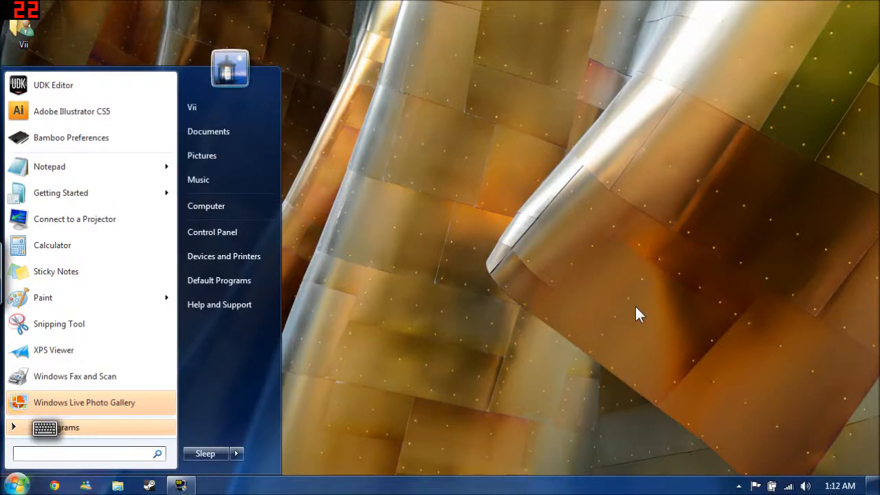
text(apb)
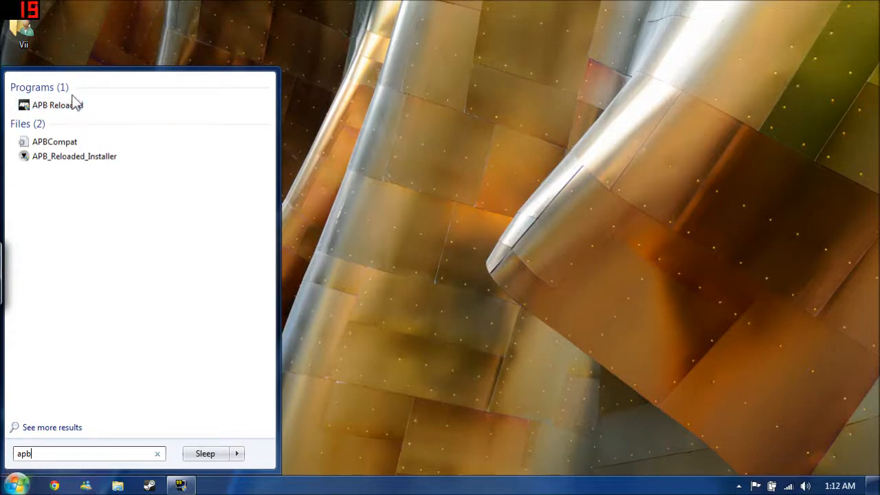
right_click(52, 105)
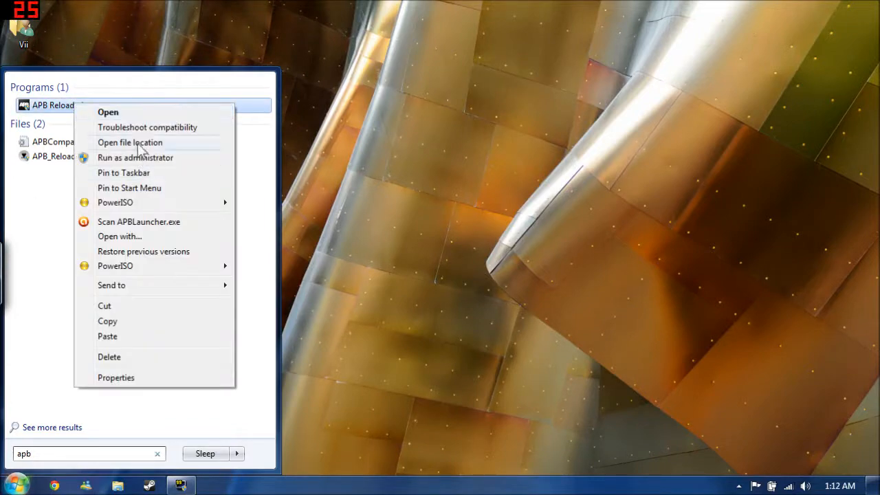
click(129, 141)
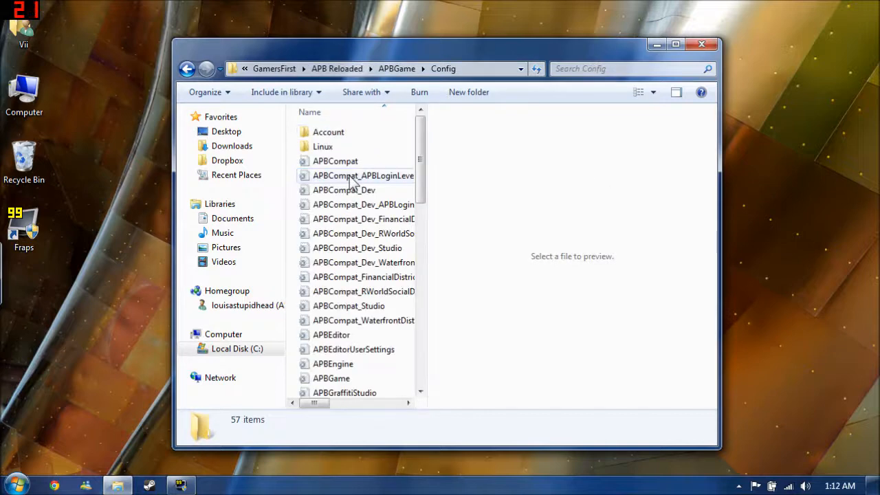
Preview APBCompat in the Config folder and open it in Notepad for editing
click(335, 161)
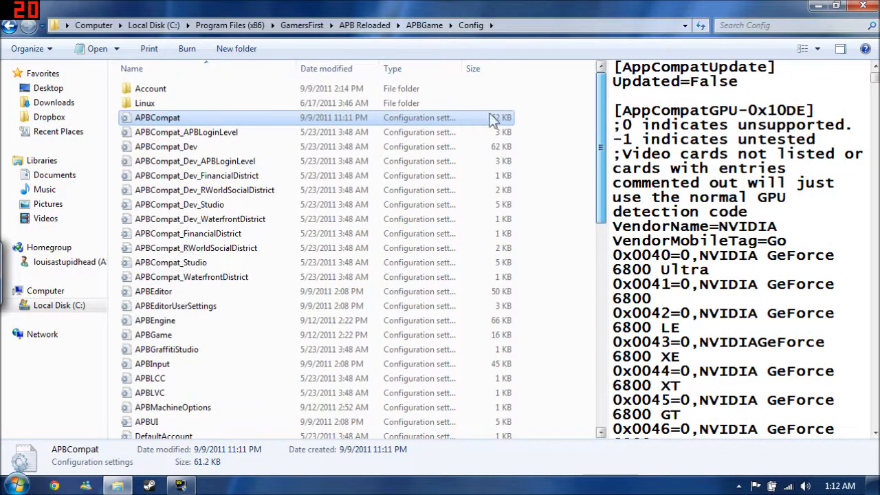
scroll(down, 3)
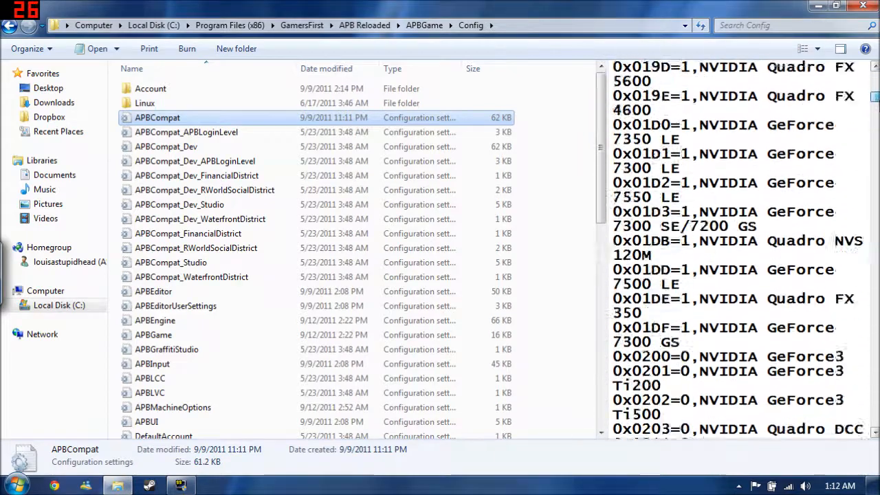
scroll(down, 3)
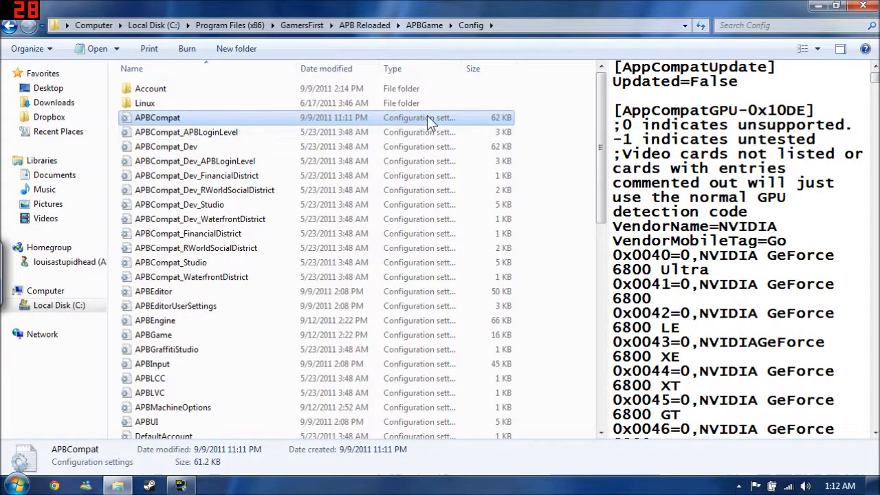
double_click(157, 119)
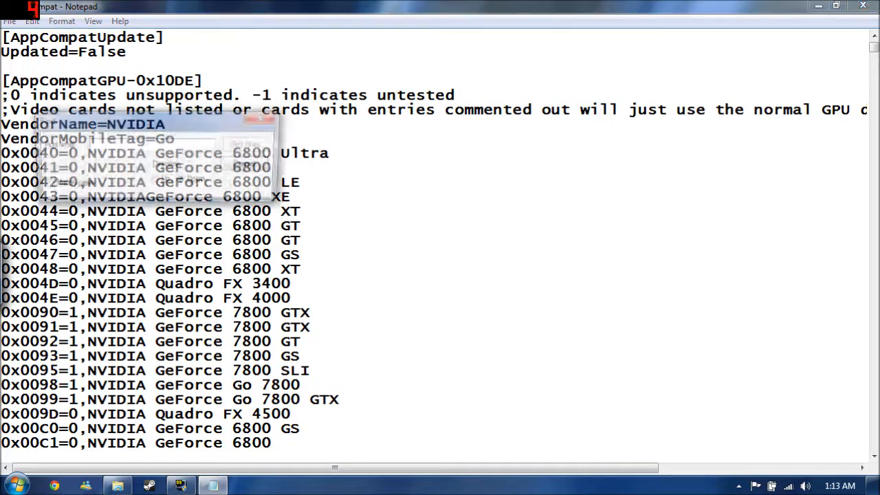
Find 'bucket' and step through matches, backing up to the AppCompatBucket1 video settings
click(249, 144)
text(bucket)
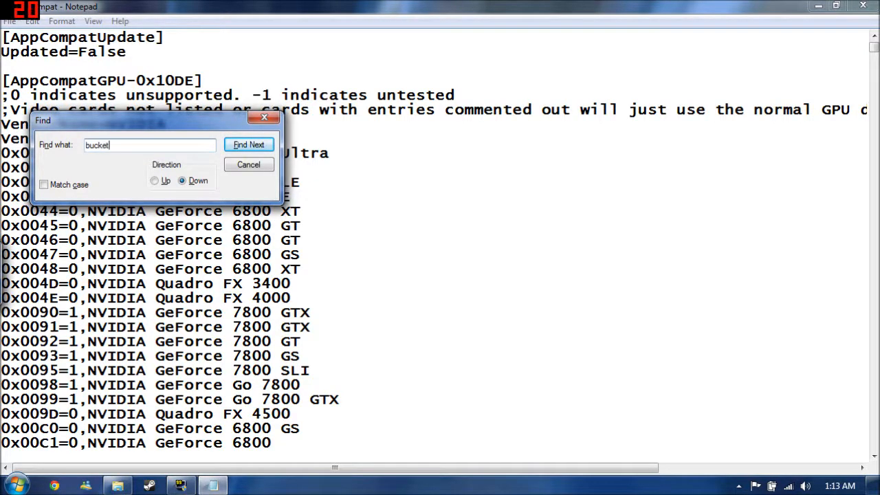
click(249, 144)
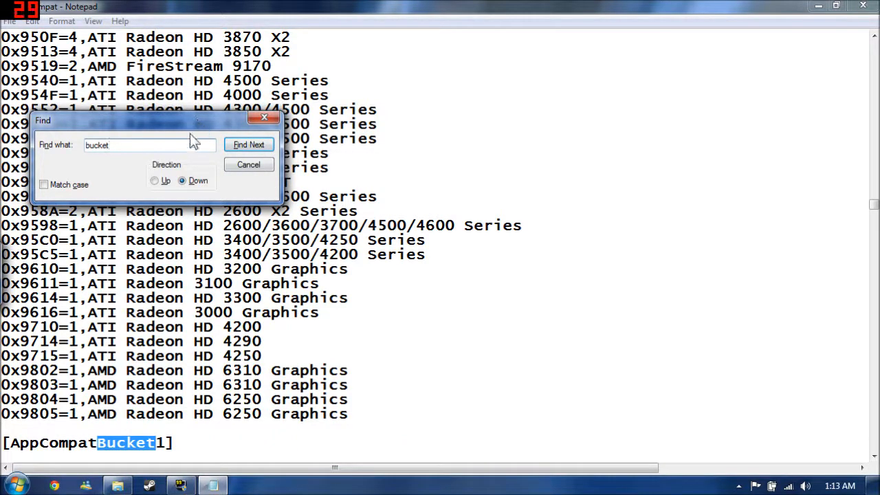
click(249, 144)
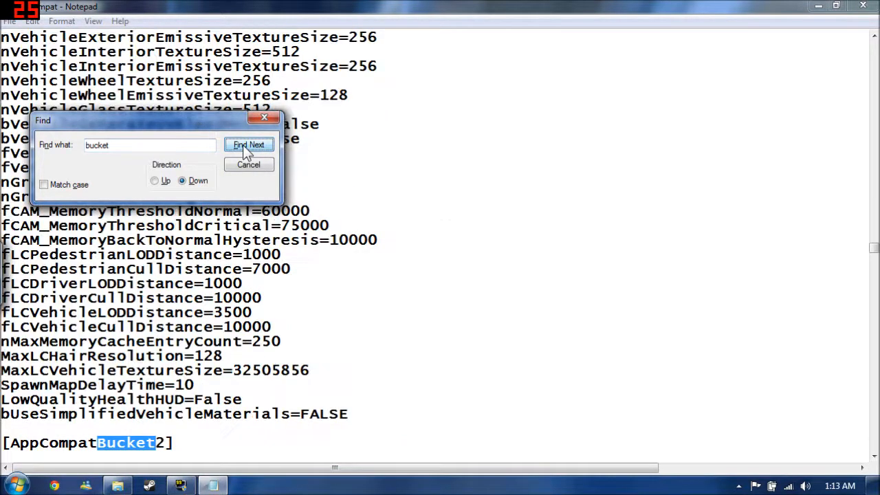
click(248, 146)
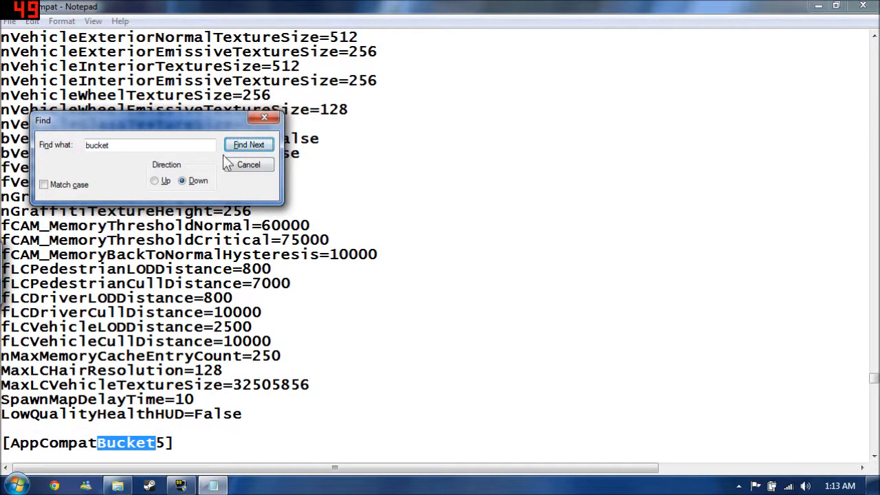
click(154, 180)
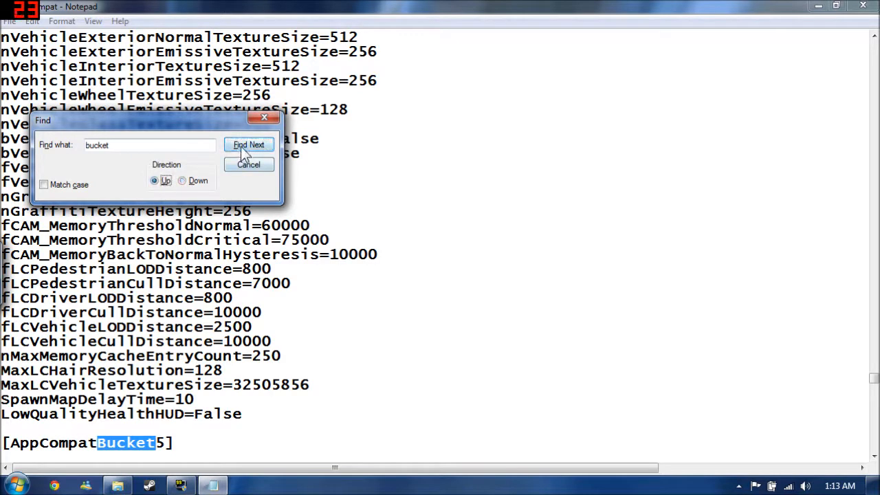
click(247, 145)
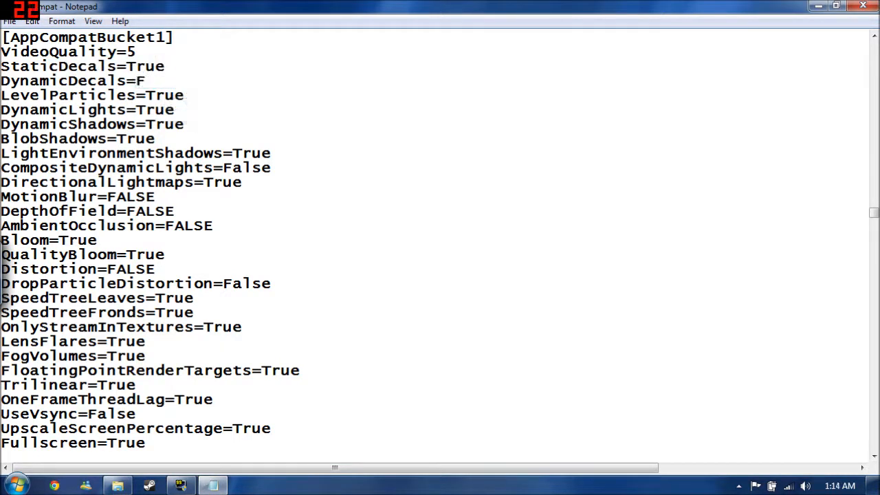
Overwrite the DynamicLights value and its neighbour with FALSE
text(ALSE)
text(FALS)
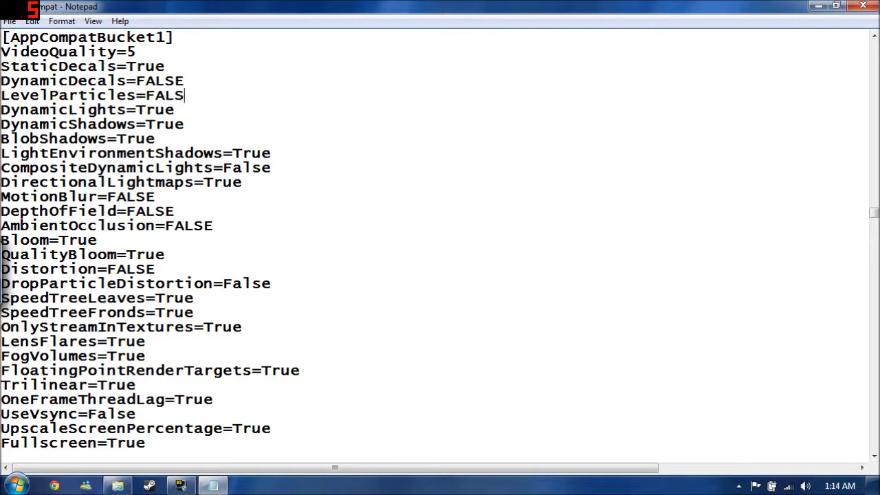
text(E)
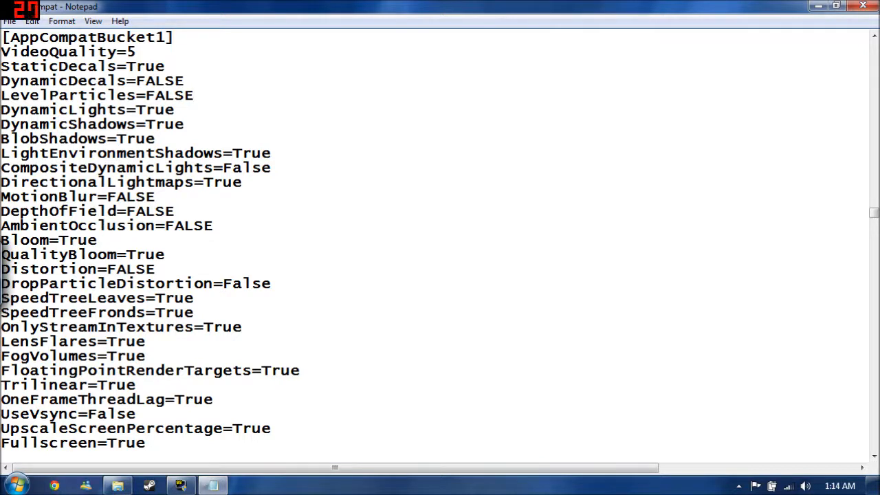
double_click(156, 110)
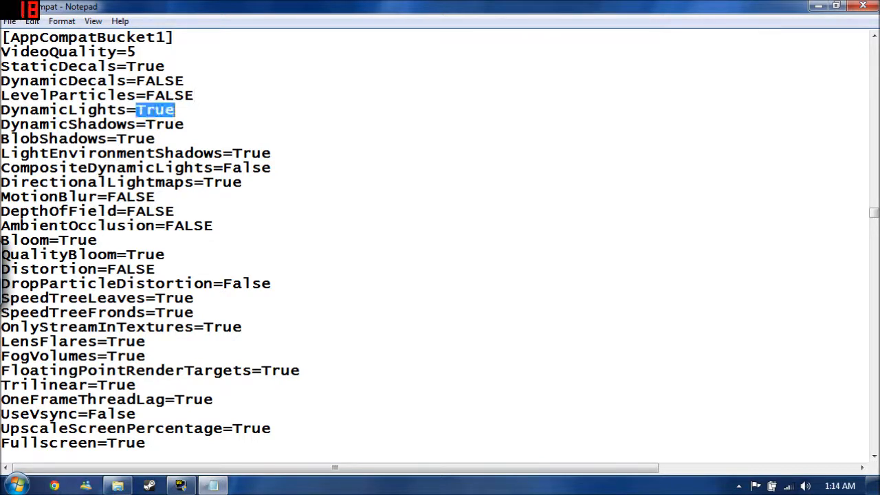
text(FALSE)
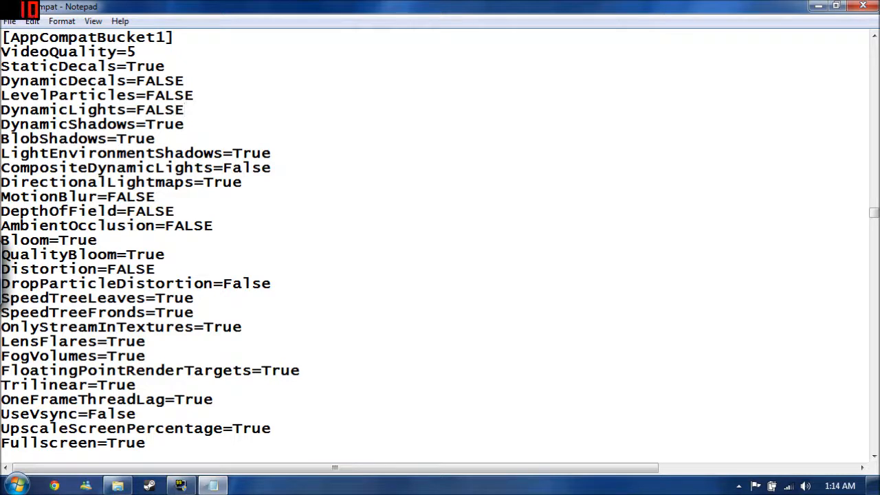
text(FALSE)
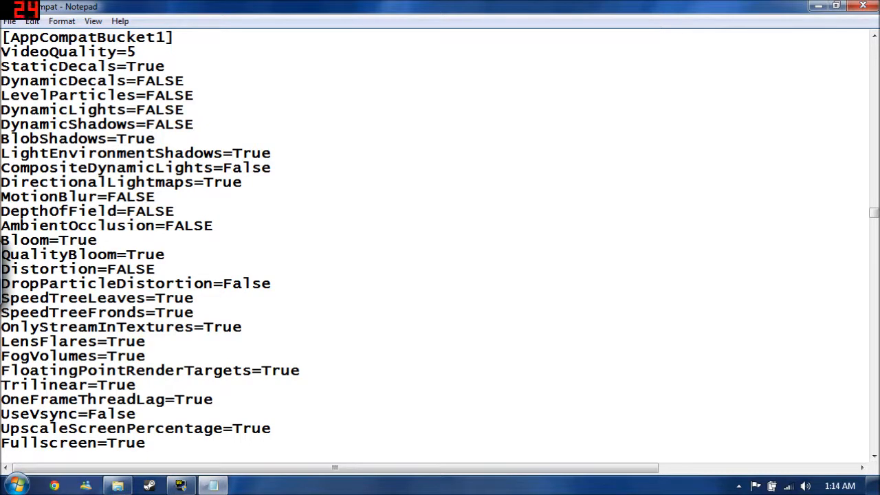
double_click(102, 123)
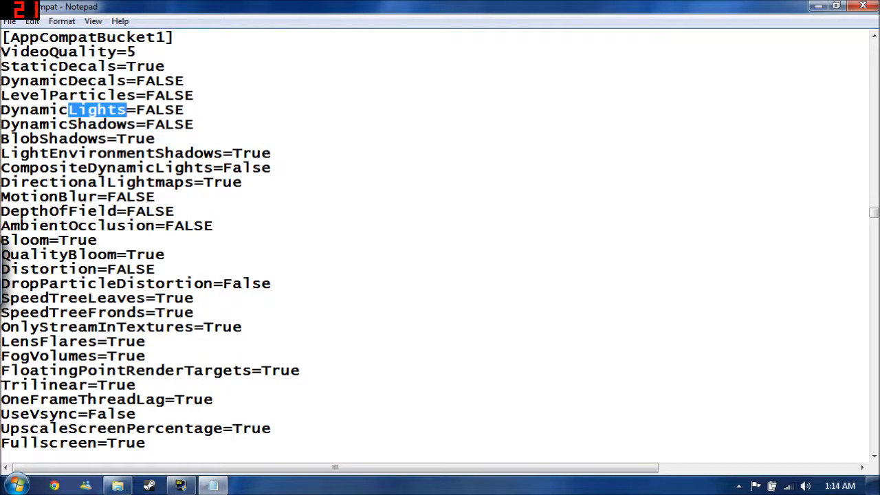
scroll(down, 3)
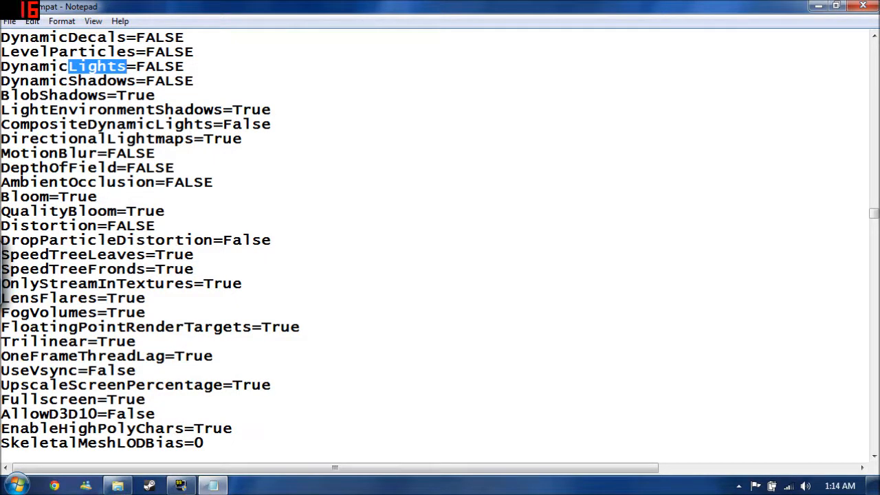
Set BlobShadows and LightEnvironmentShadows from True to FALSE
double_click(134, 95)
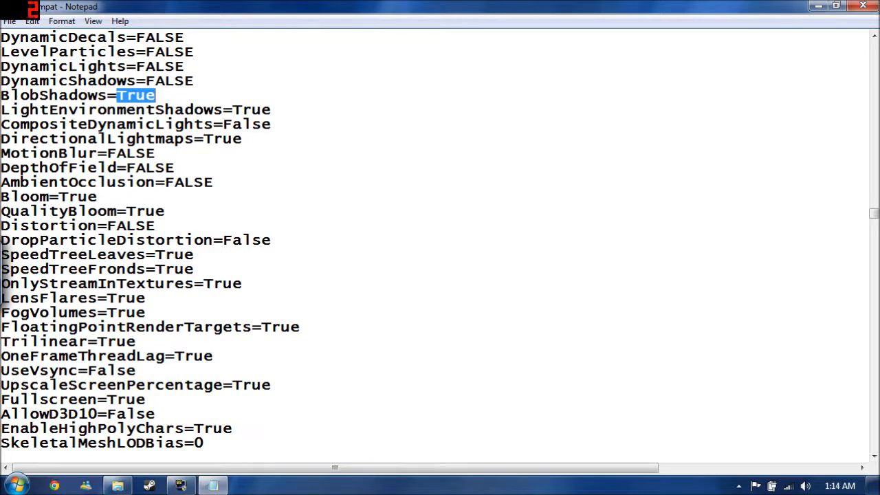
text(FALS)
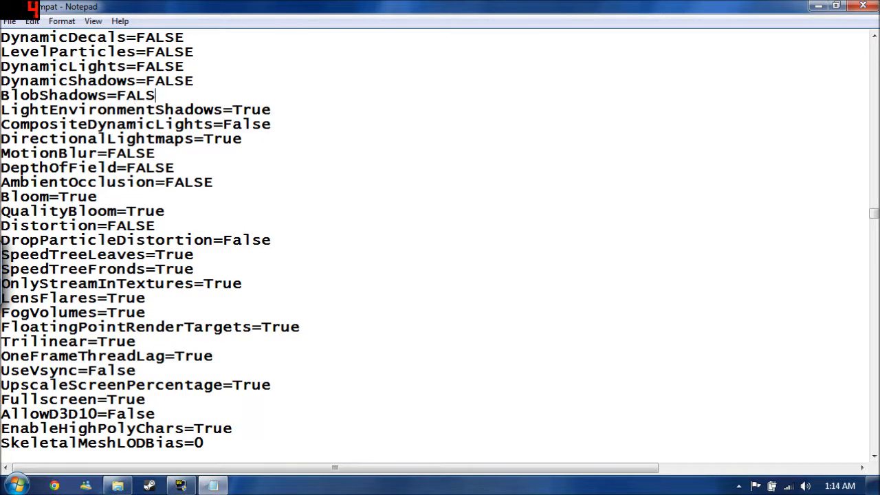
text(E)
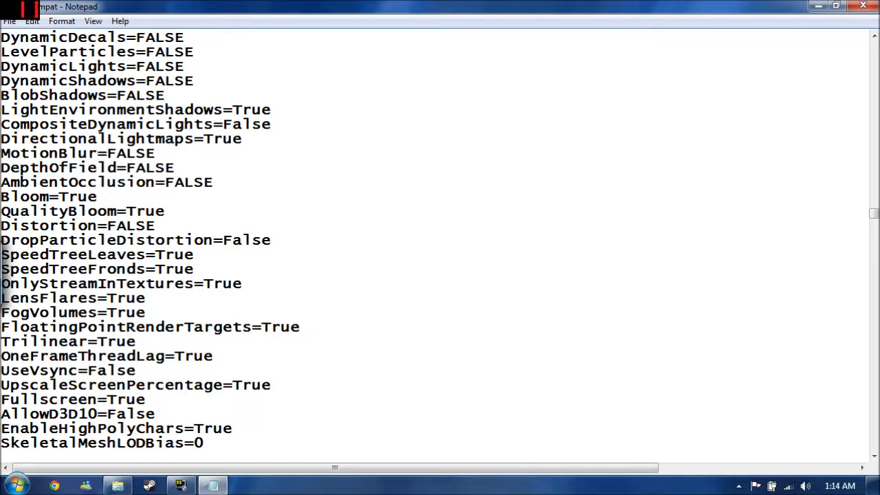
double_click(251, 110)
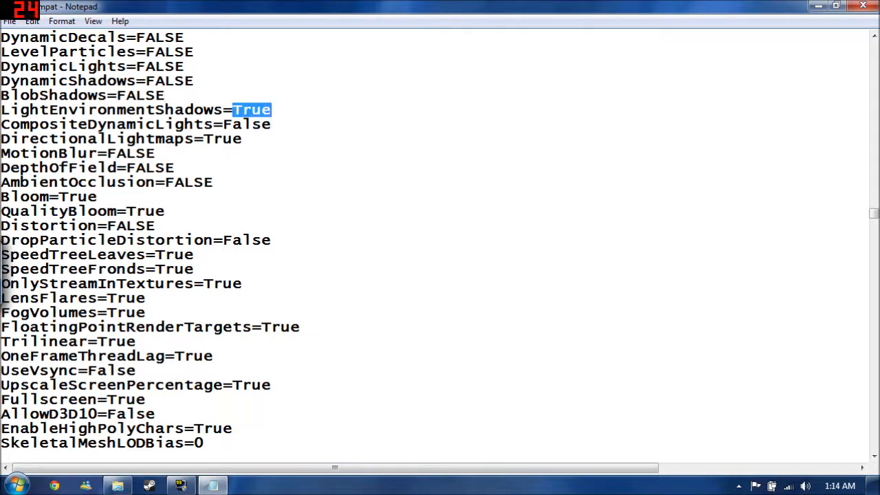
text(FALSE)
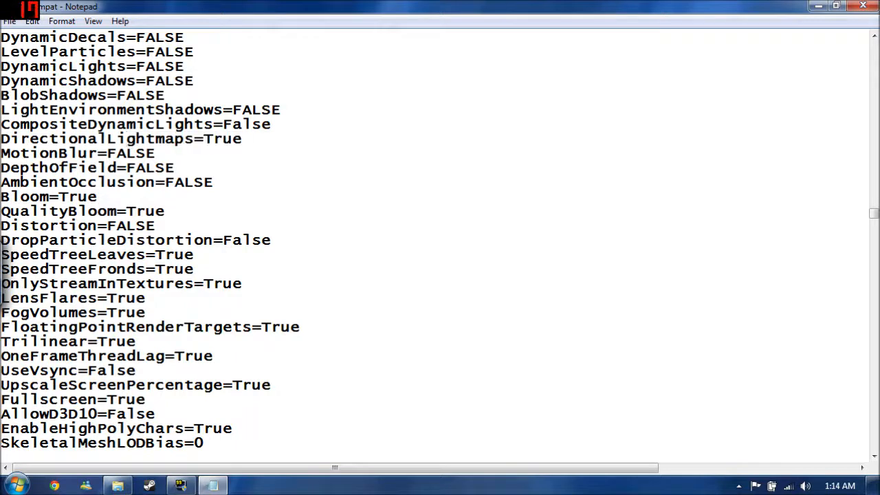
Set QualityBloom and FloatingPointRenderTargets to FALSE
double_click(219, 138)
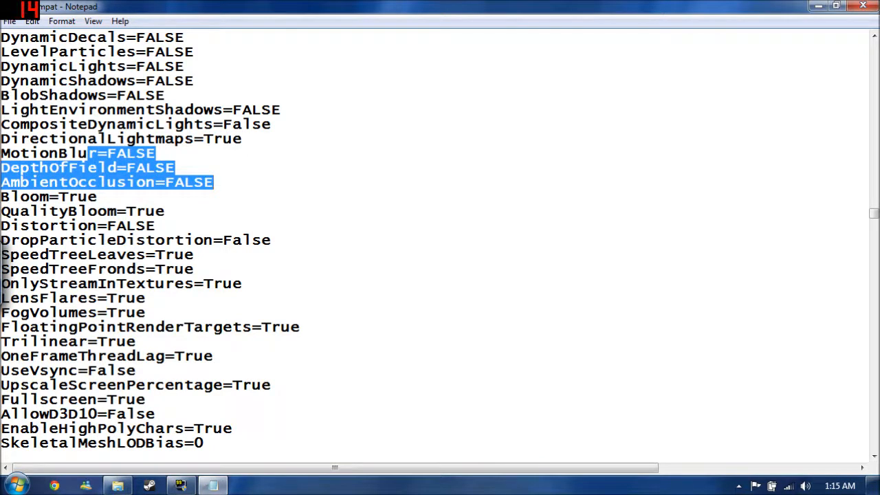
scroll(down, 3)
text(FALSE)
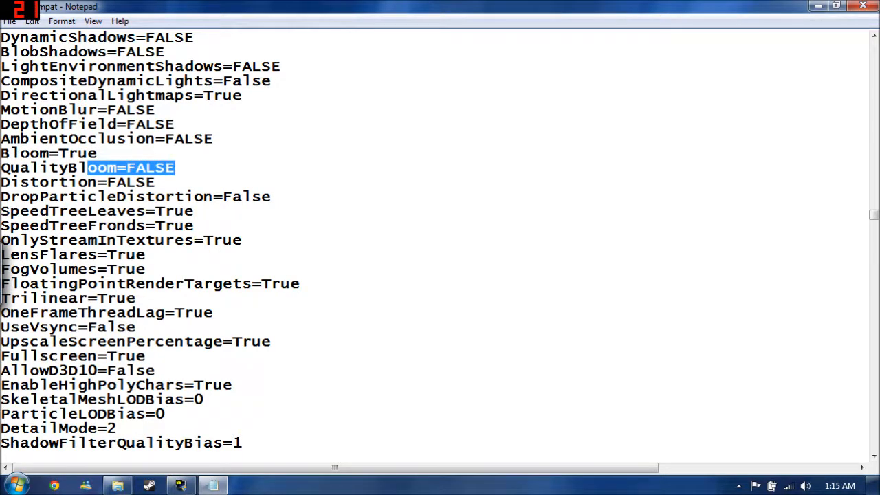
scroll(down, 3)
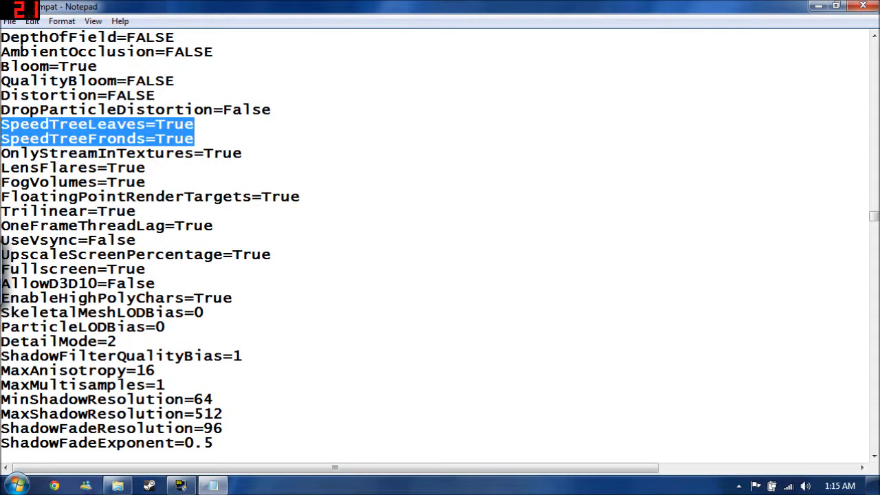
double_click(137, 154)
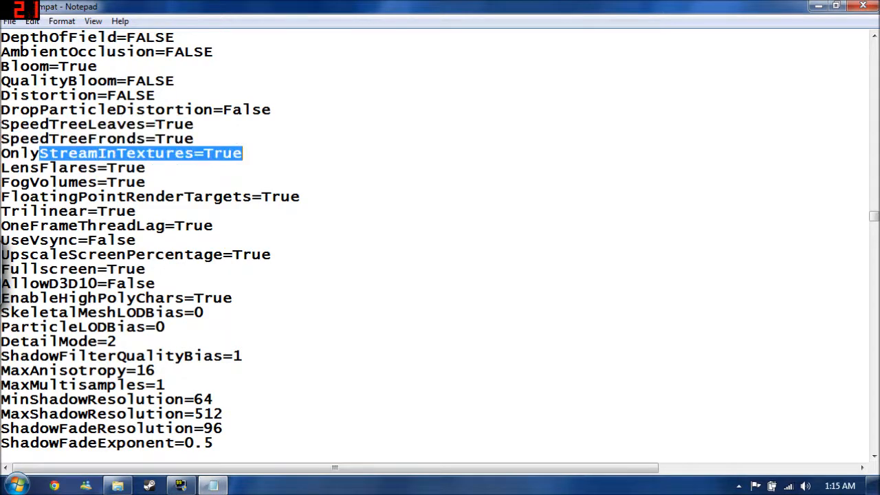
scroll(down, 3)
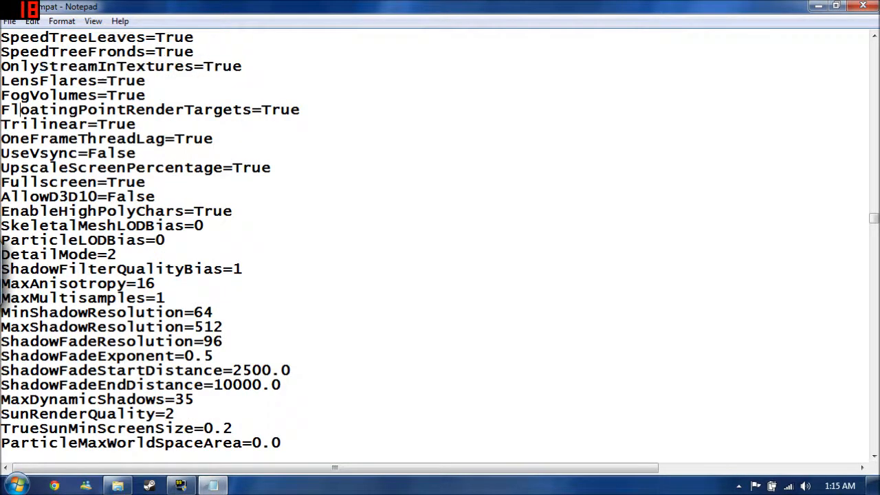
drag(14, 110, 136, 124)
text(F)
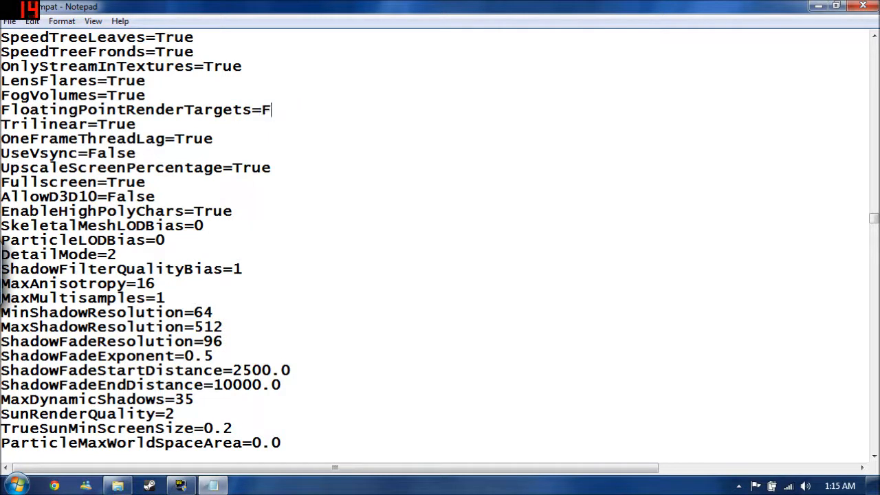
text(ALSE)
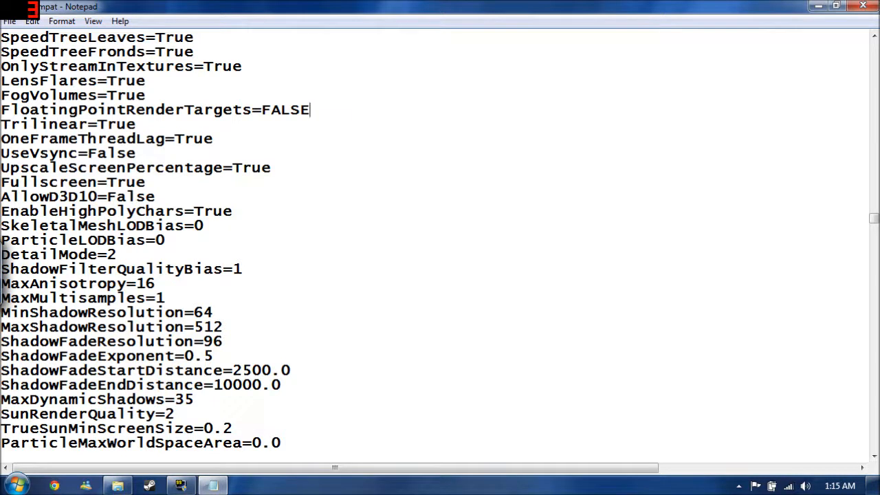
Set Trilinear and EnableHighPolyChars to FALSE and lower MaxShadowResolution to 256
text(FAL)
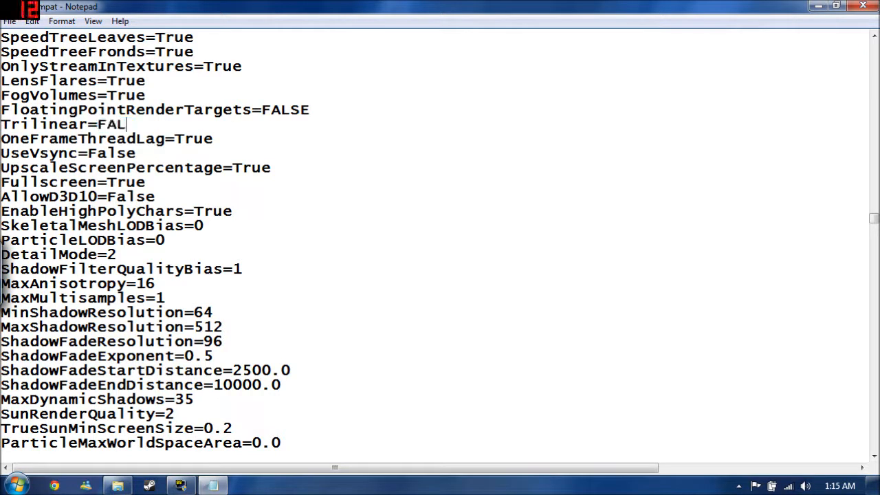
text(SE)
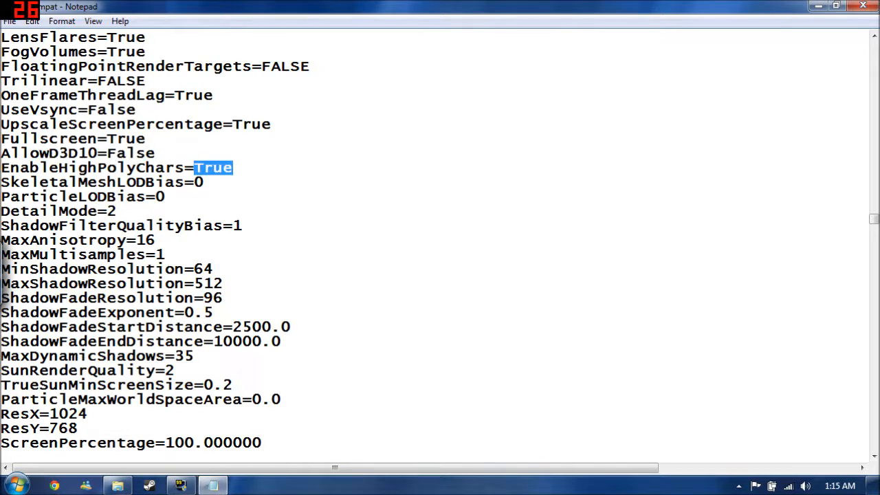
text(FALSE)
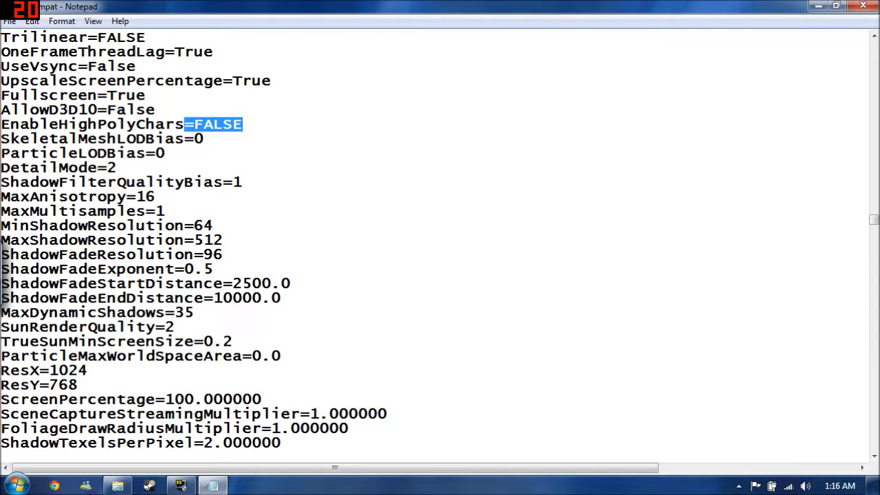
scroll(down, 3)
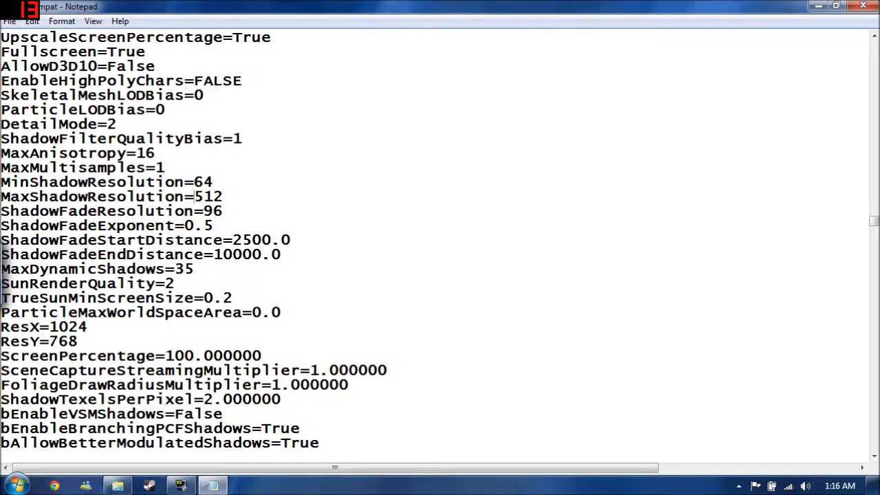
text(256)
click(107, 183)
text(32)
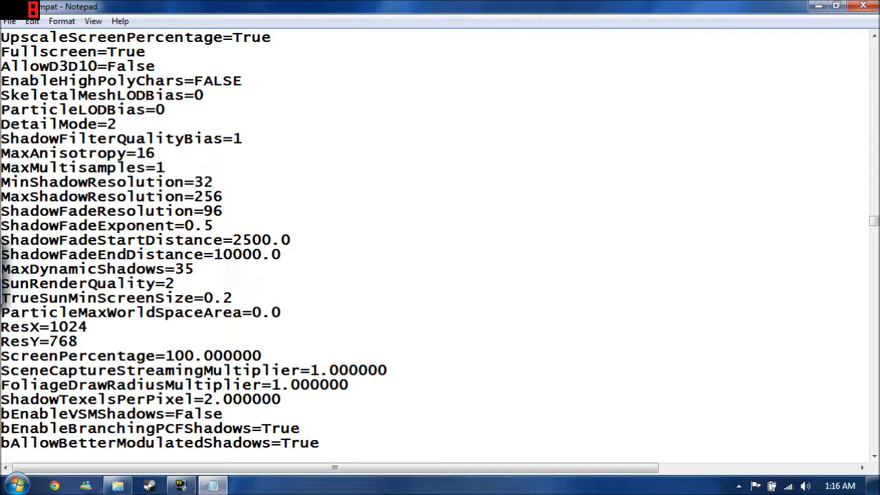
Change MaxDynamicShadows from 35 to 0 and move down to the TEXCAT texture entries
click(213, 182)
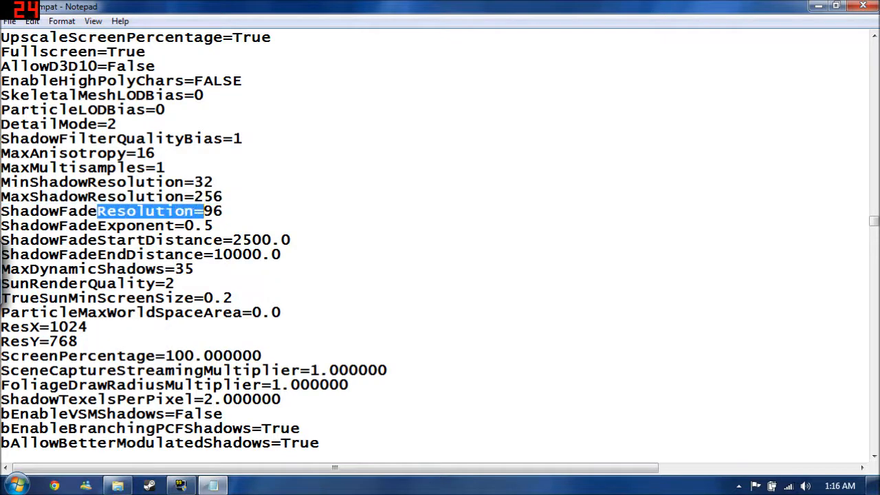
scroll(down, 3)
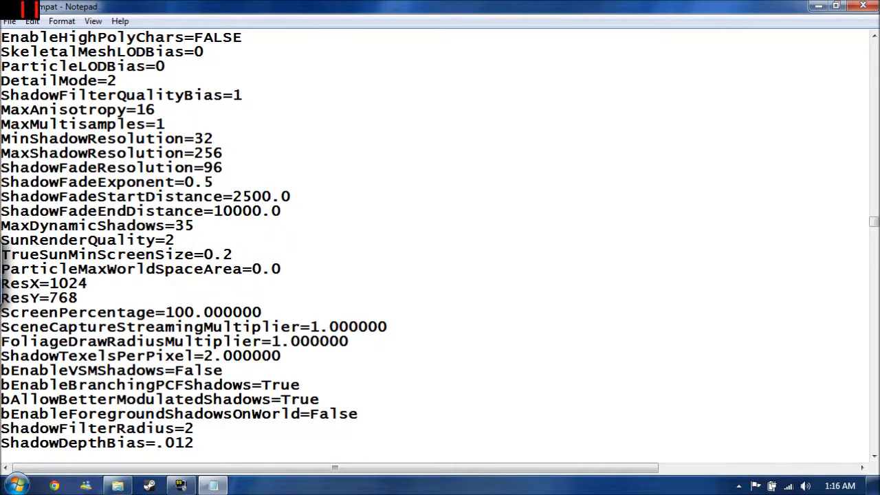
double_click(184, 225)
text(0)
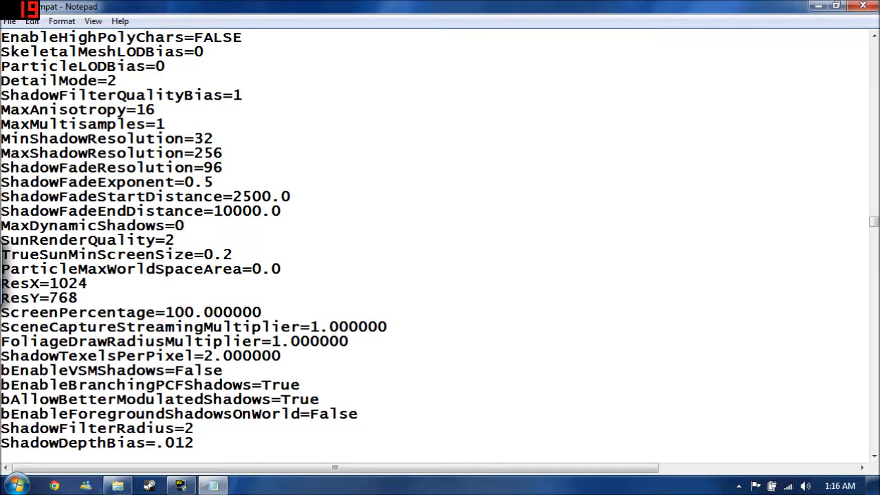
scroll(down, 3)
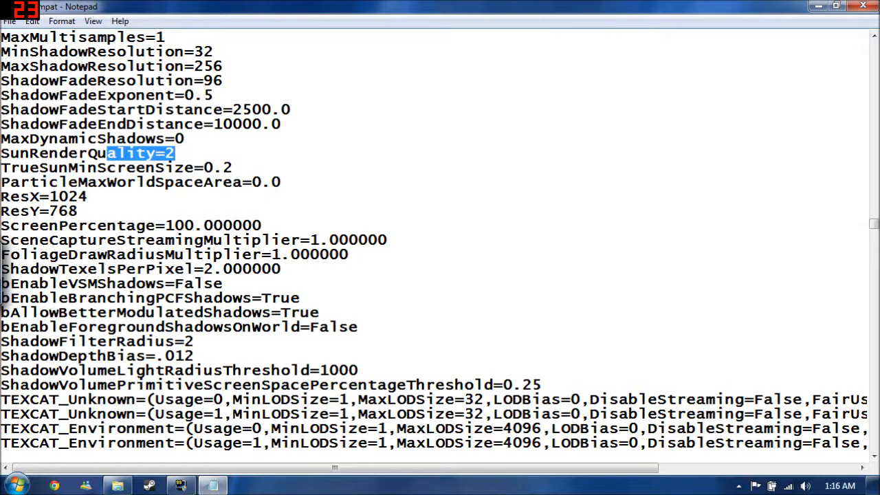
scroll(down, 3)
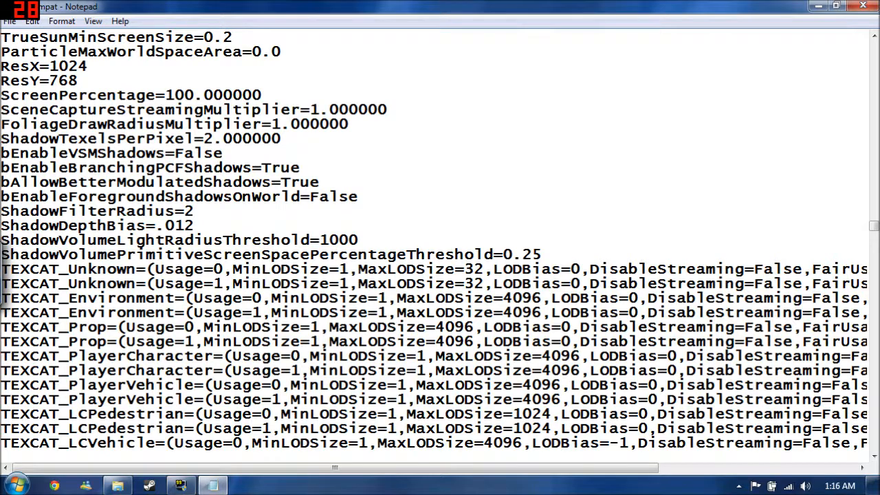
scroll(down, 3)
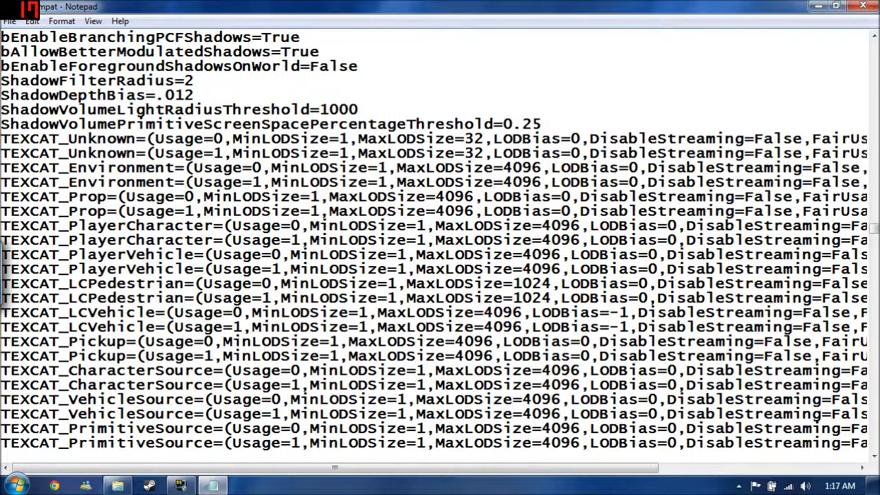
Lower nCharacterNormalMapWidth and nCharacterNormalMapHeight to 512
drag(76, 154, 827, 197)
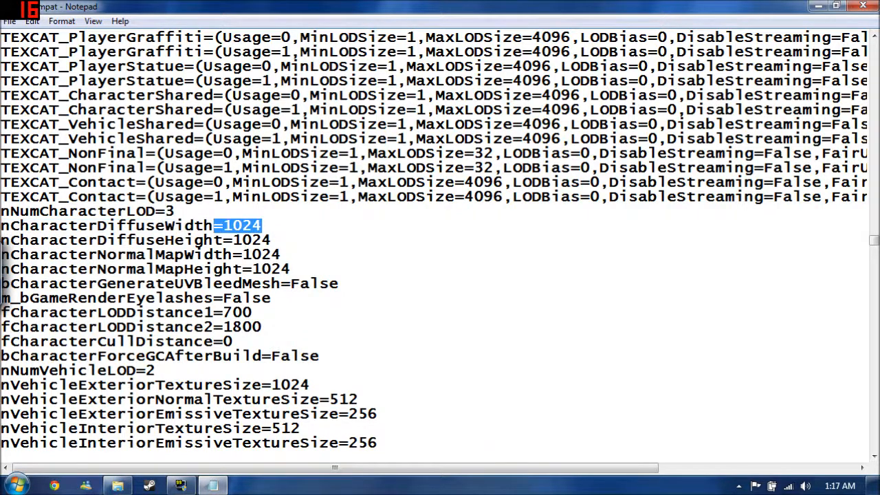
text(5)
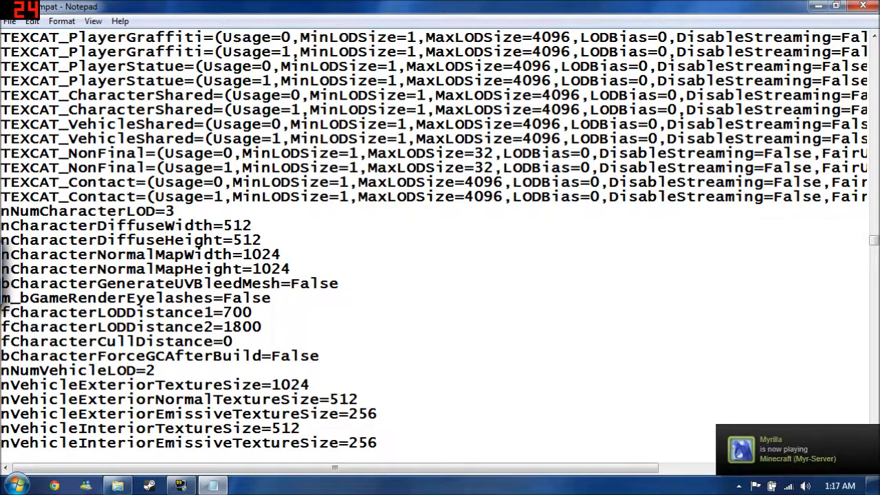
drag(165, 225, 213, 239)
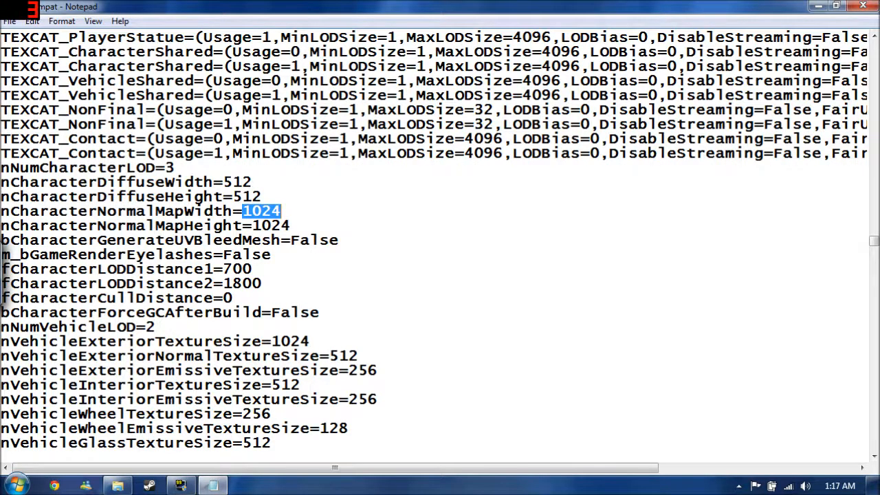
scroll(down, 3)
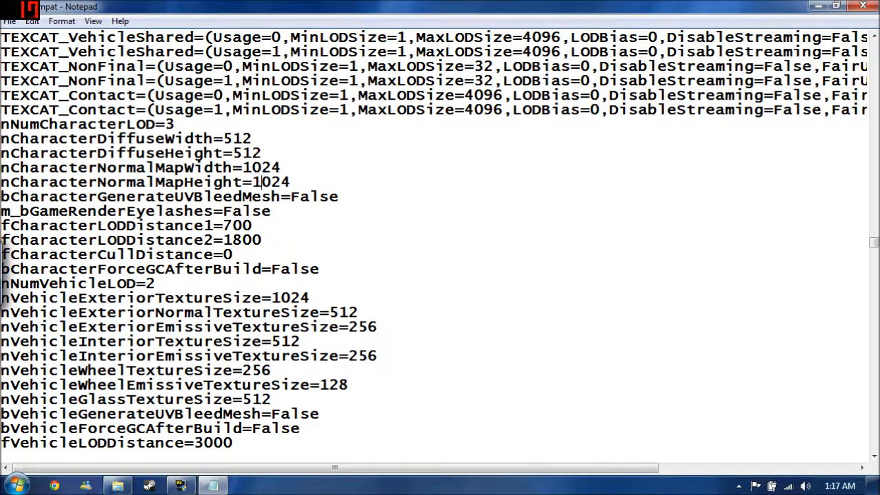
scroll(down, 3)
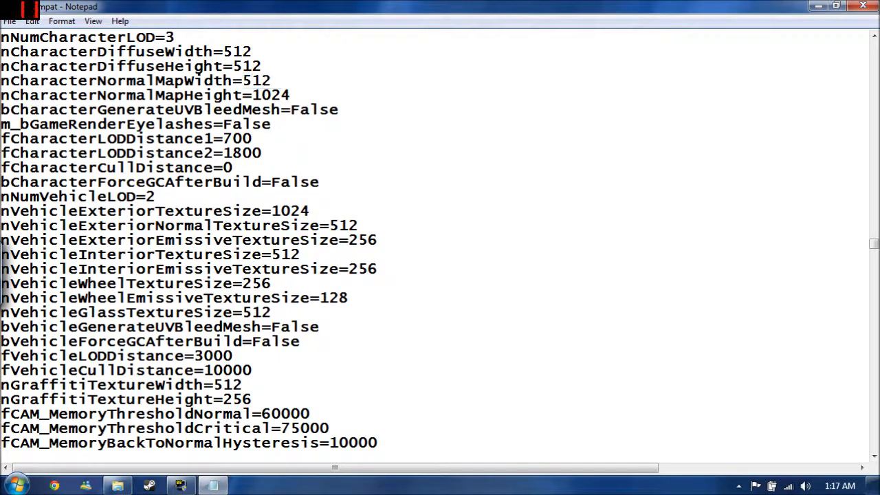
text(512)
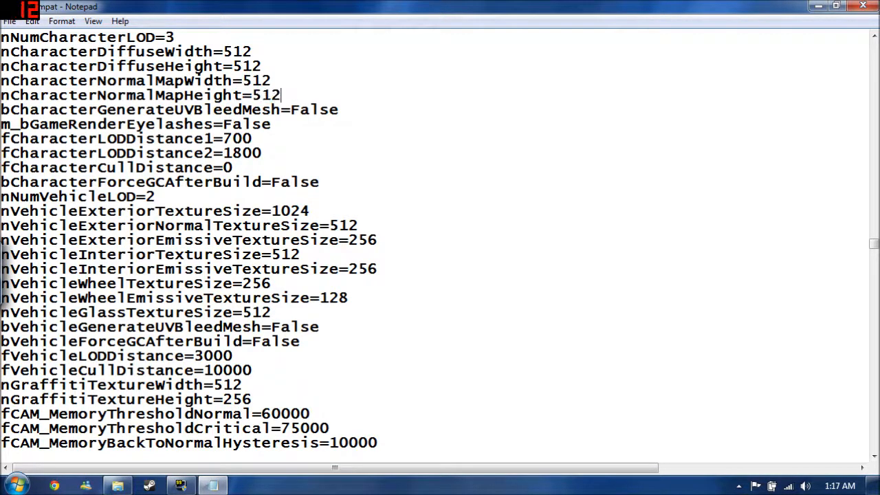
Reduce nNumVehicleLOD from 2 to 1 and move on to the AppCompatBucket2 settings
scroll(down, 3)
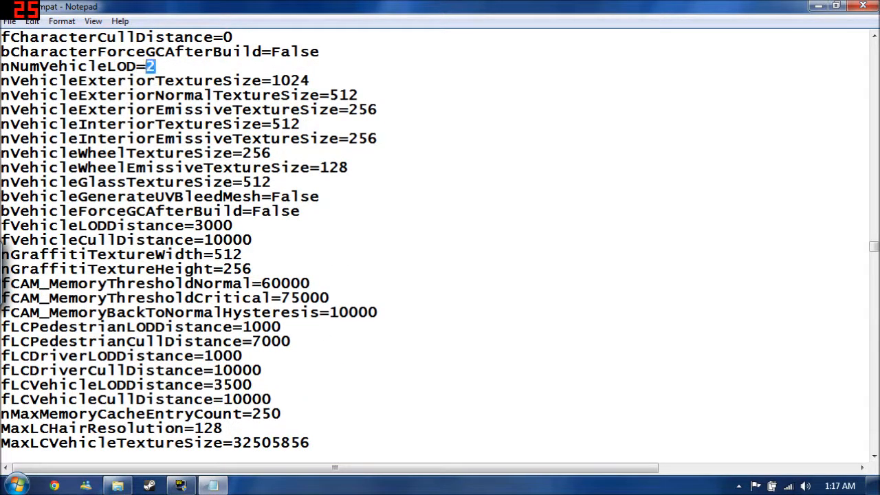
text(1)
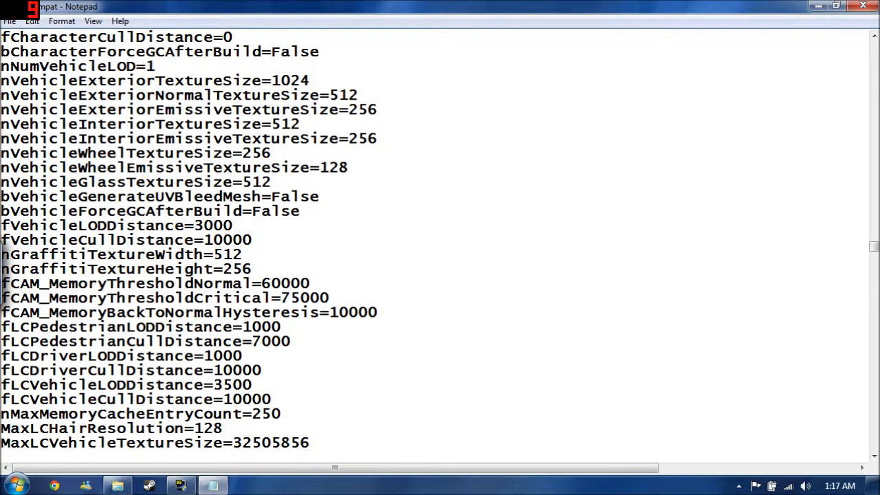
scroll(down, 3)
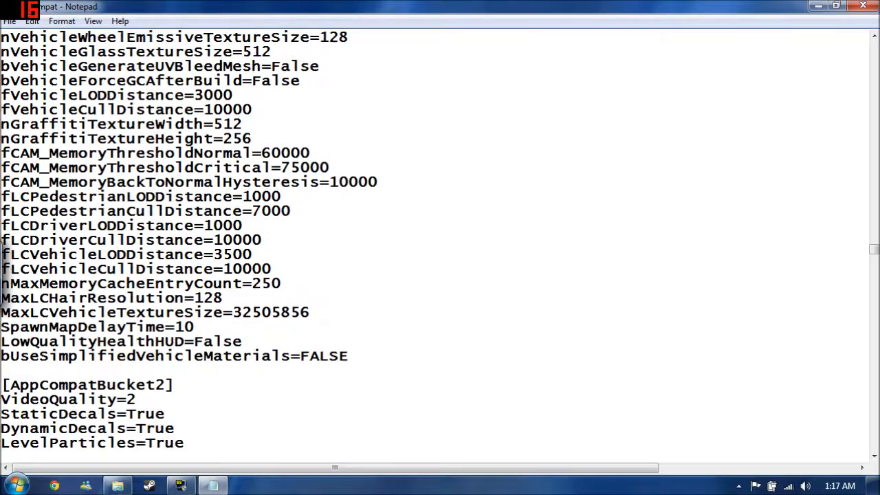
scroll(down, 3)
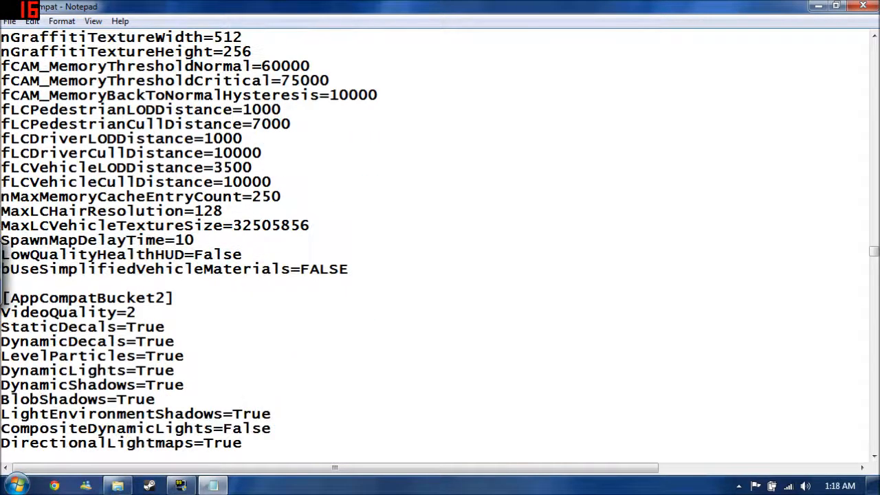
Change LowQualityHealthHUD from False to TRUE
drag(41, 95, 272, 182)
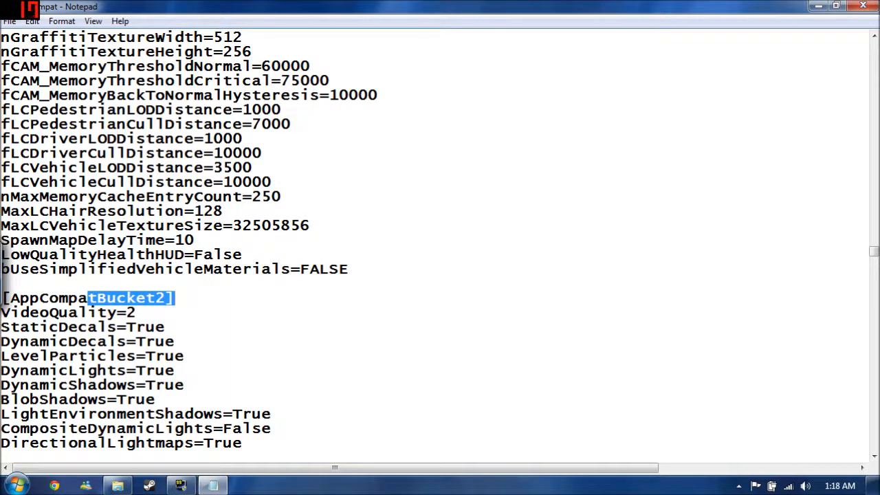
double_click(217, 255)
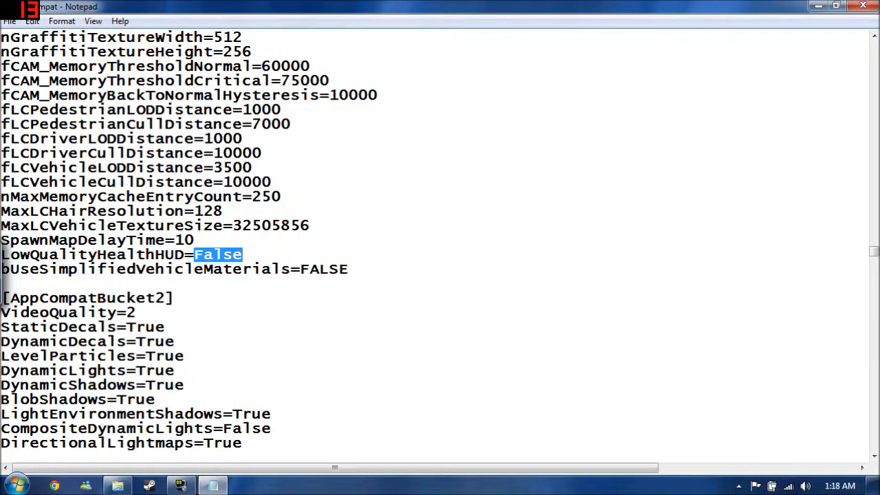
text(H)
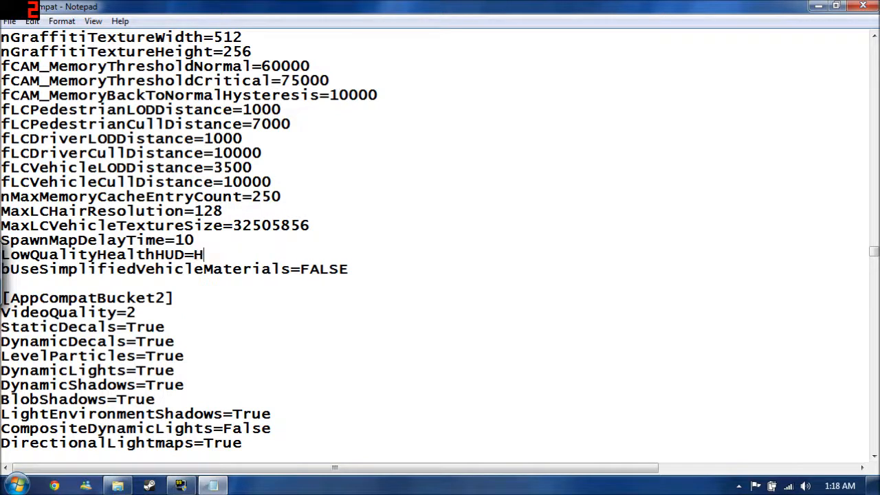
text(RUE)
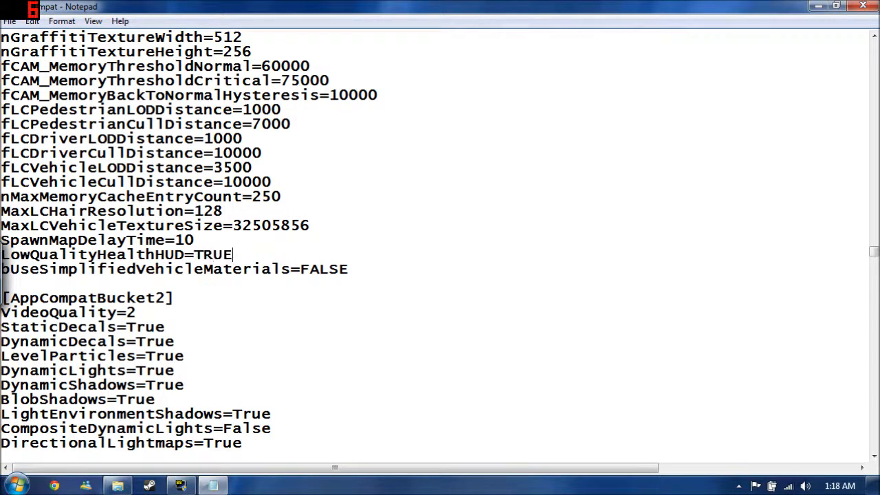
double_click(213, 255)
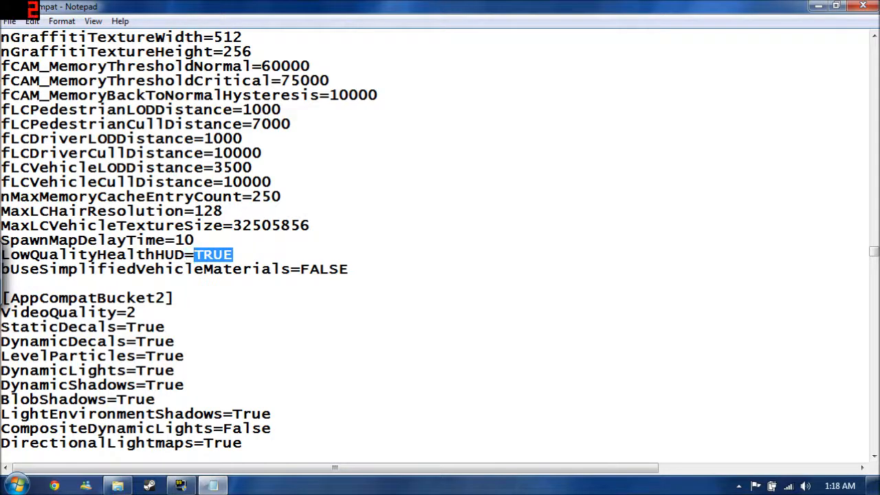
scroll(down, 3)
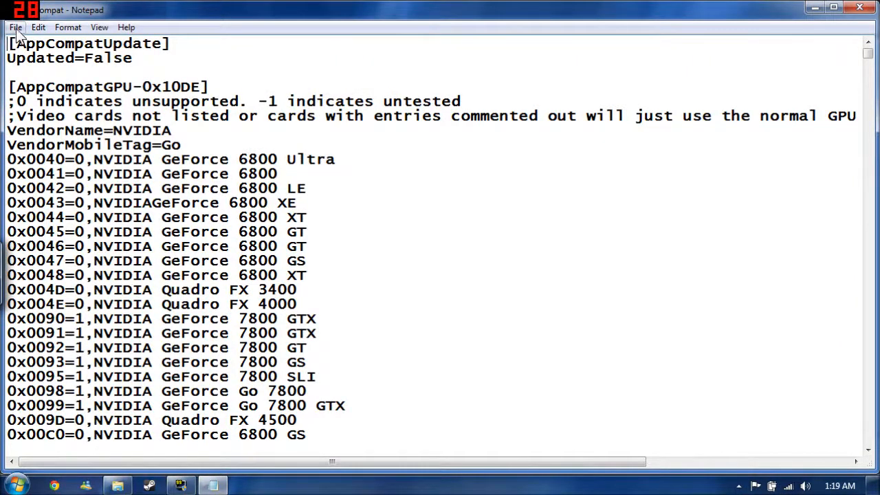
Save the file as APBCompat.ini with Save as type set to All Files
click(15, 28)
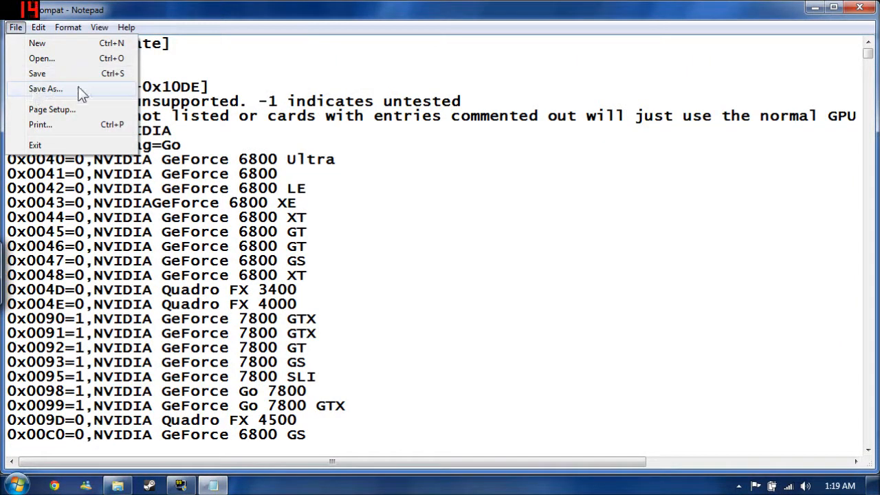
click(45, 88)
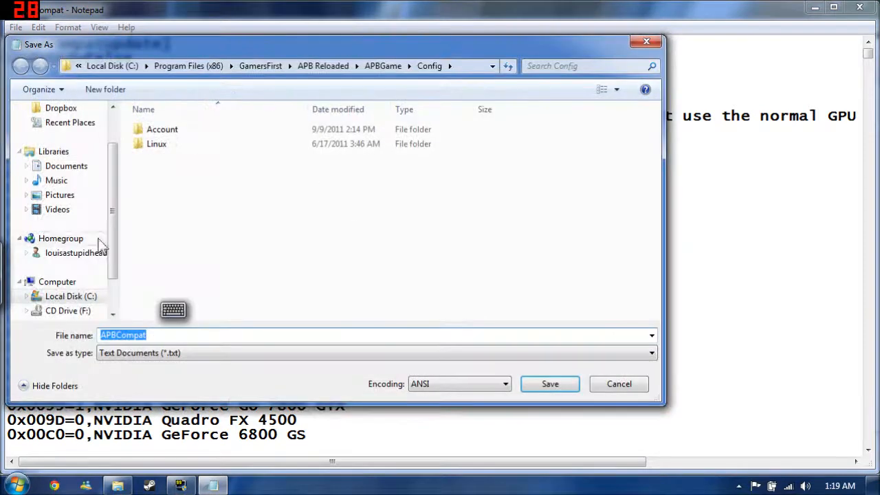
click(374, 352)
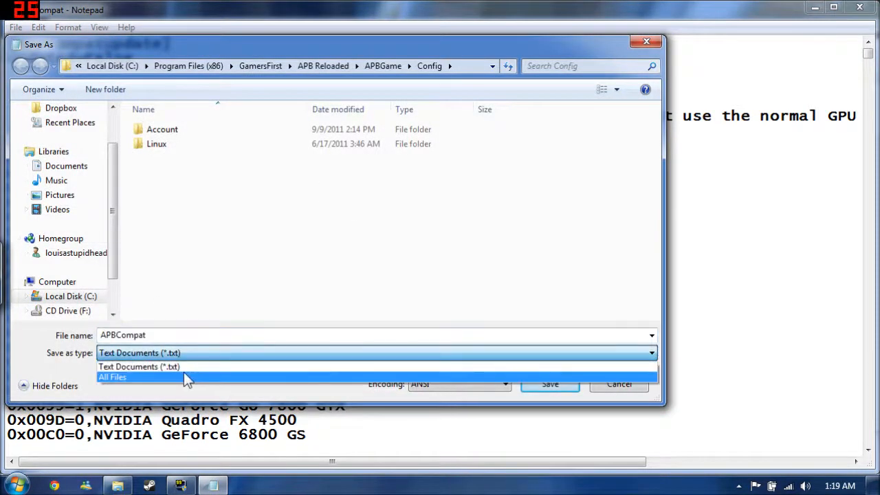
click(113, 377)
text(.ini)
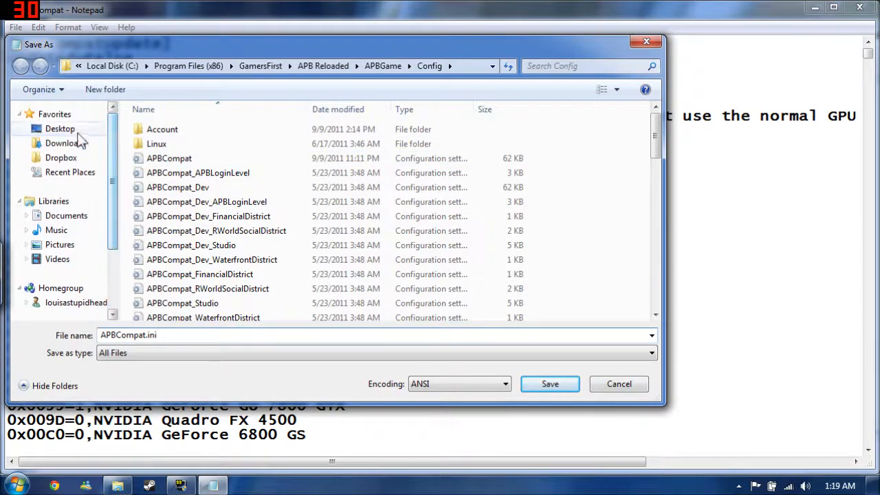
click(619, 384)
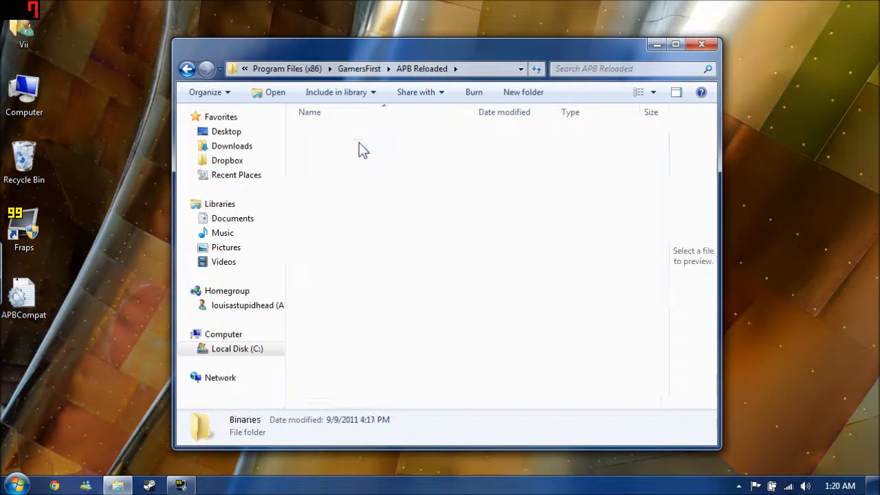
Enter the Binaries folder and highlight the APB application file
double_click(245, 426)
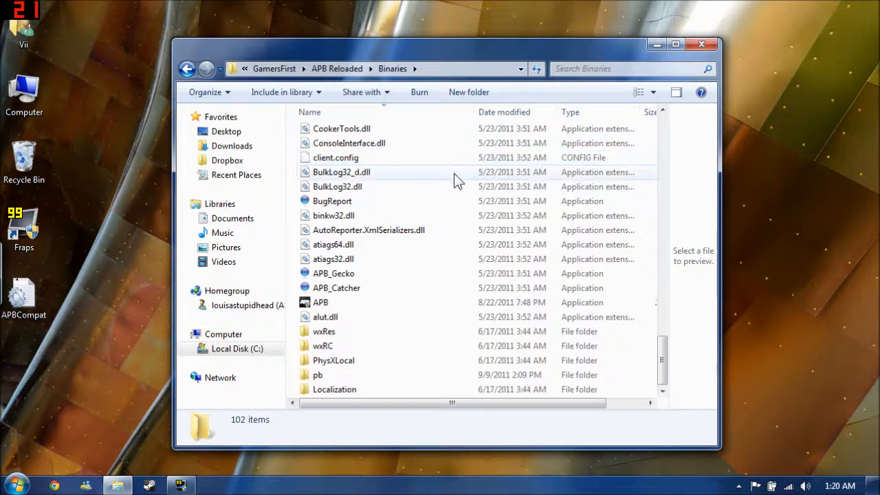
click(320, 303)
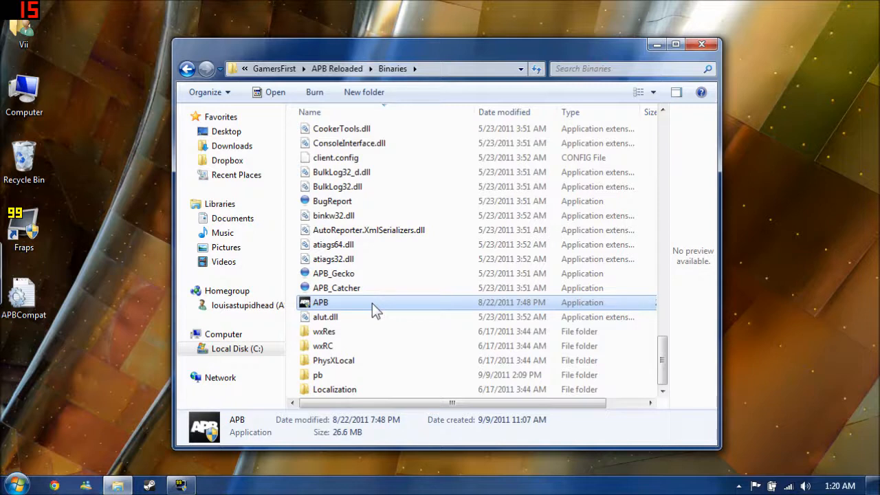
mouse_move(350, 308)
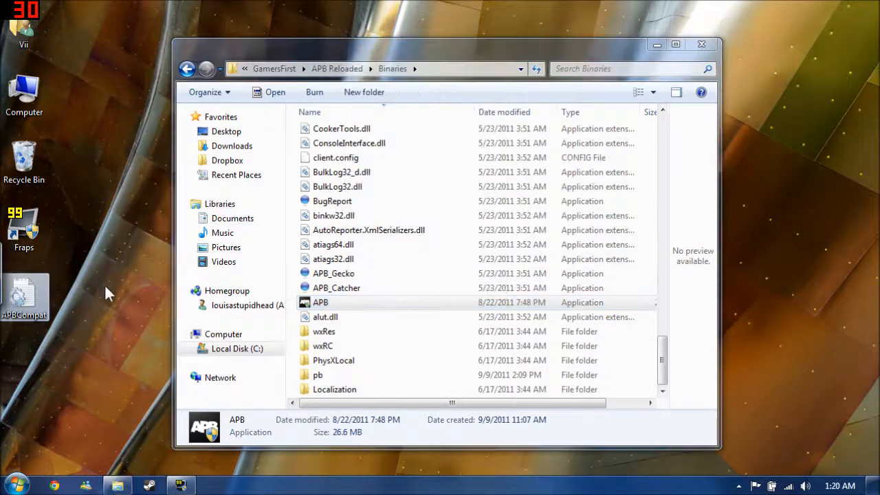
mouse_move(113, 275)
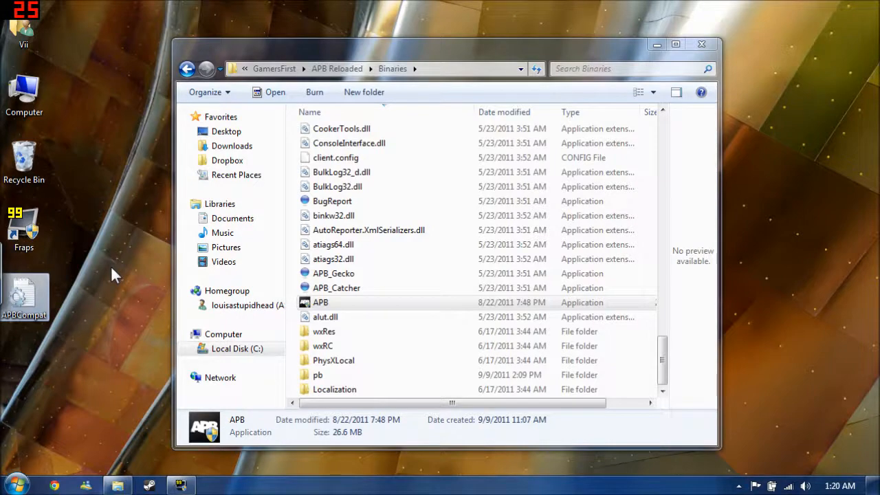